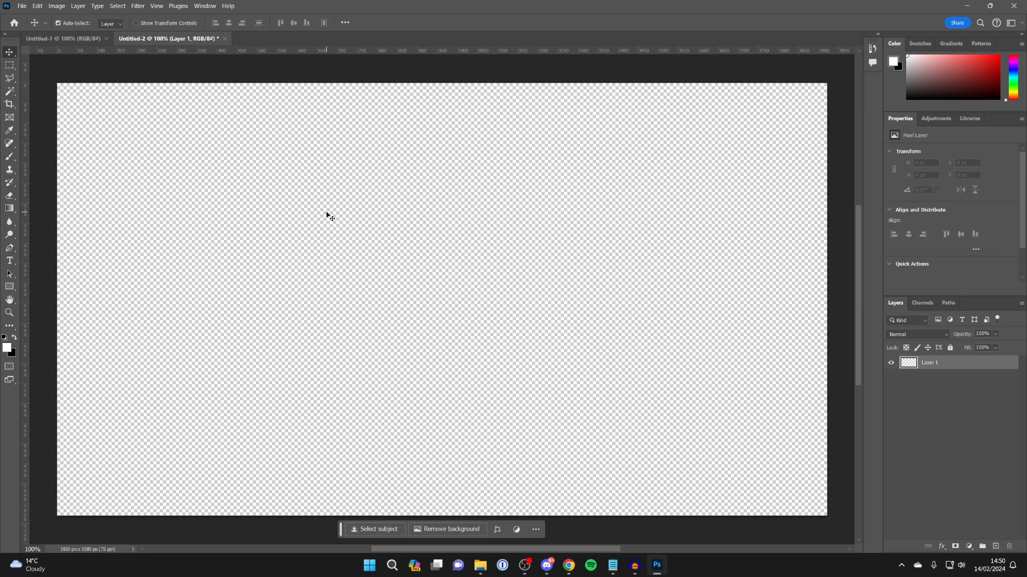
mouse_move(285, 290)
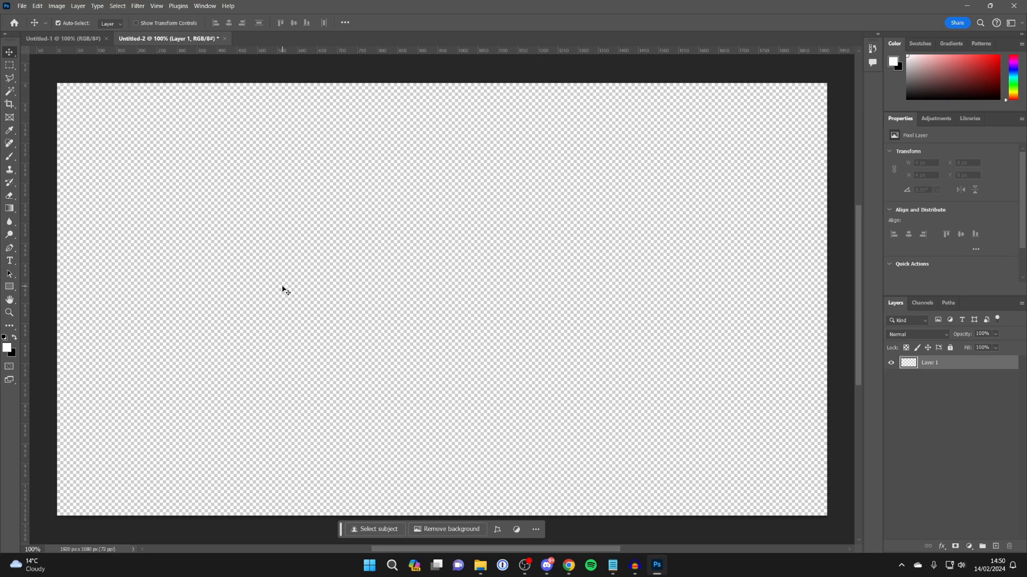
mouse_move(29, 274)
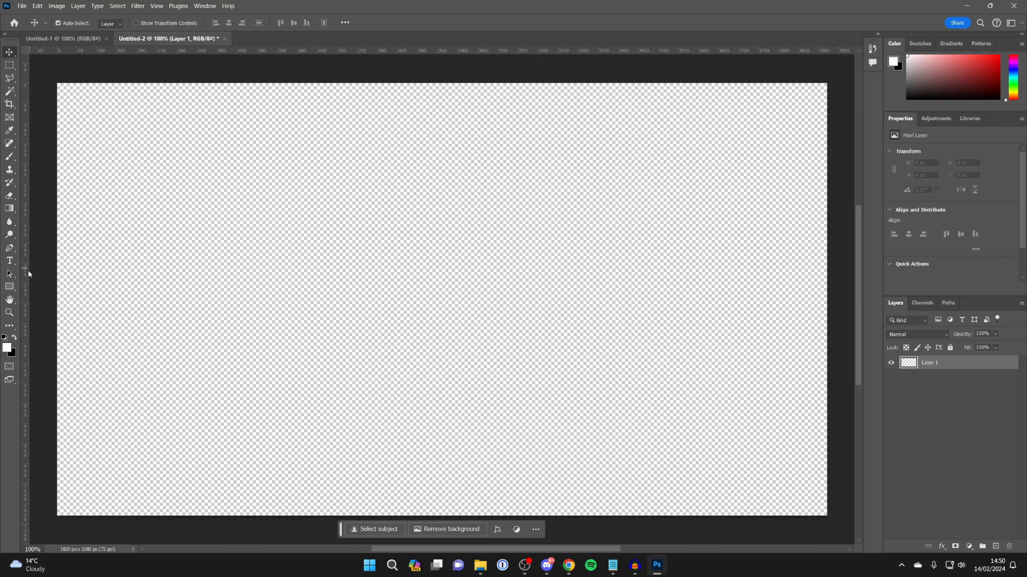
mouse_move(9, 286)
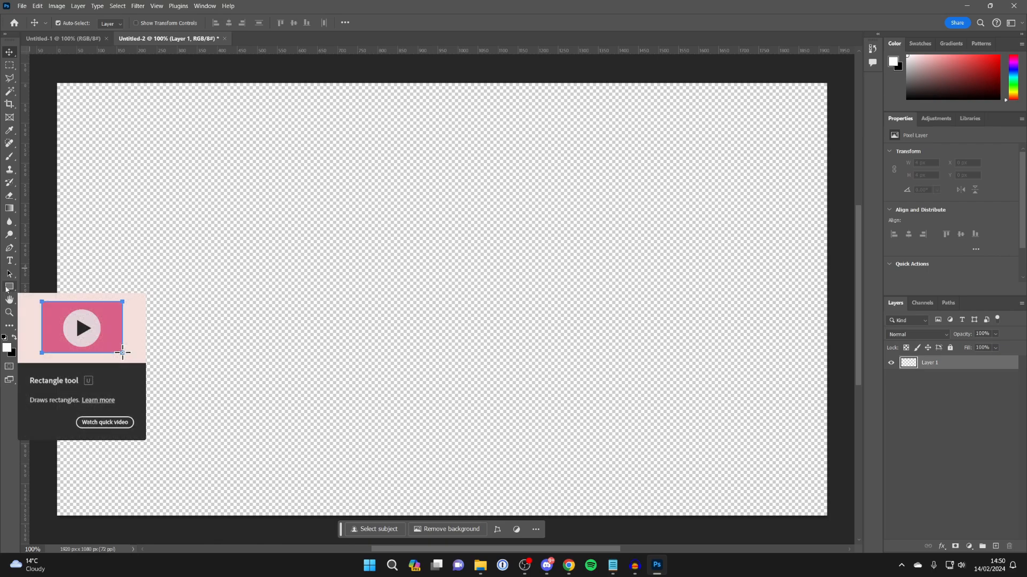
- Choose the Ellipse Tool from the Rectangle tool's flyout
left_click(9, 290)
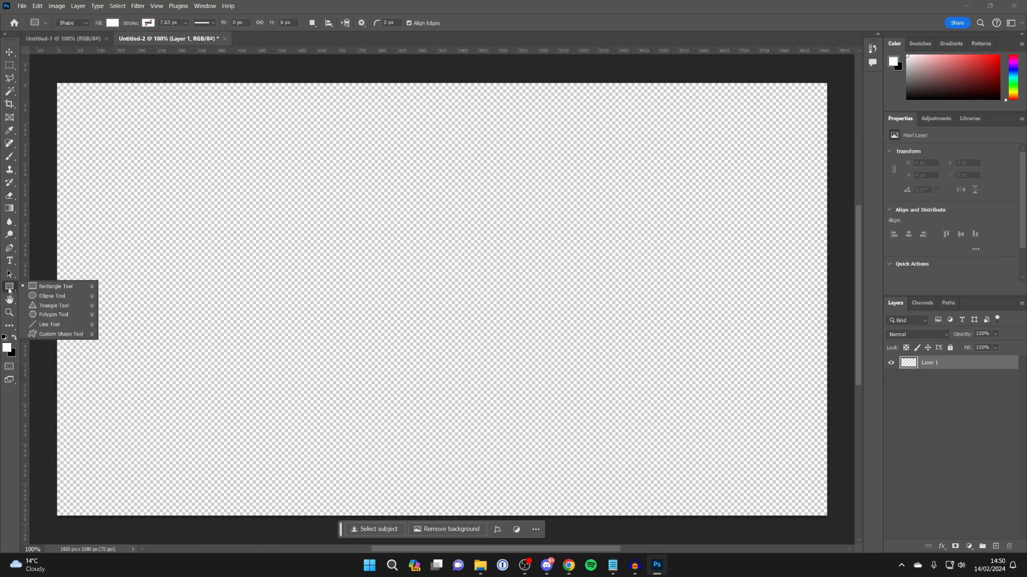
mouse_move(50, 295)
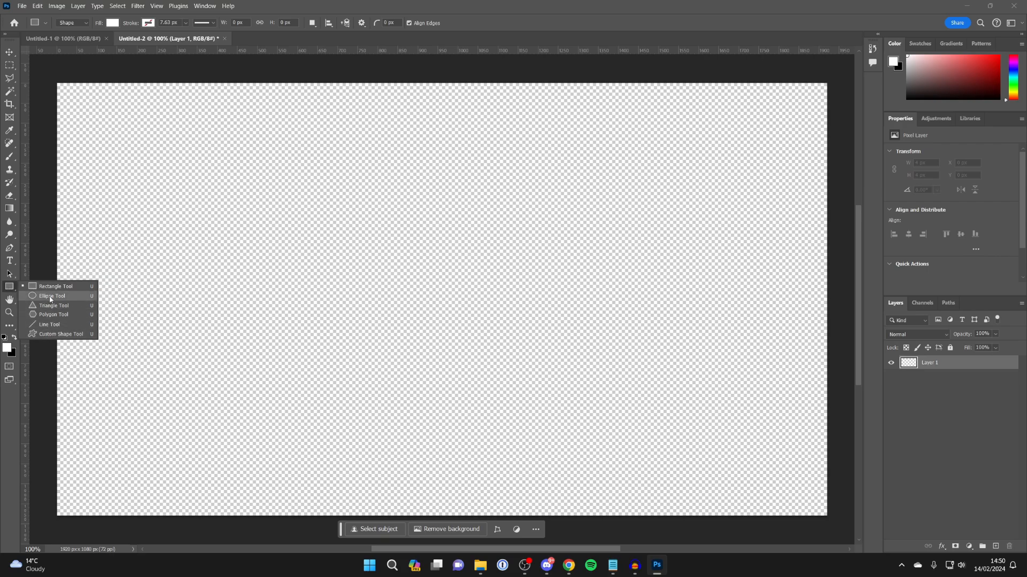
mouse_move(53, 315)
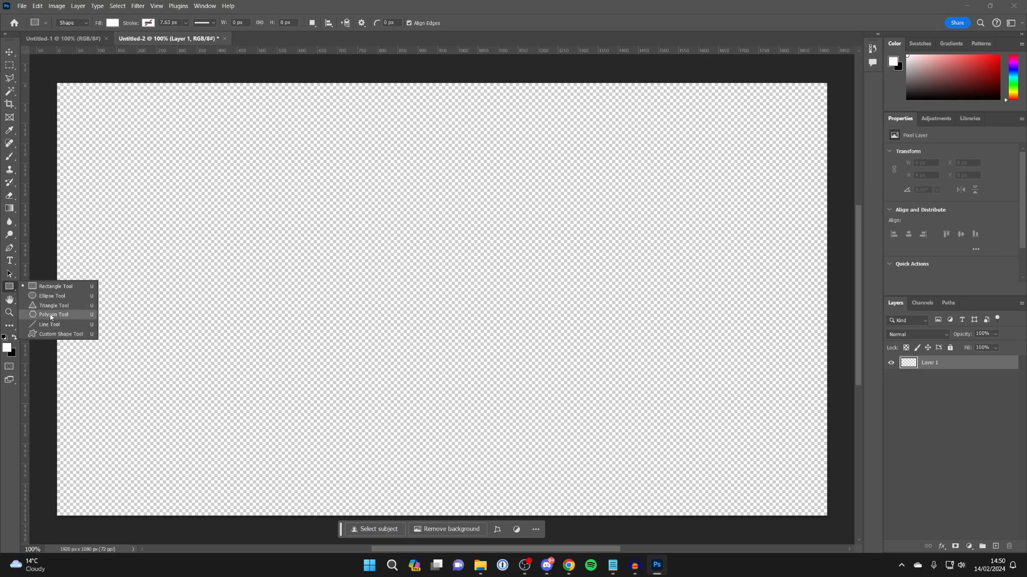
mouse_move(52, 296)
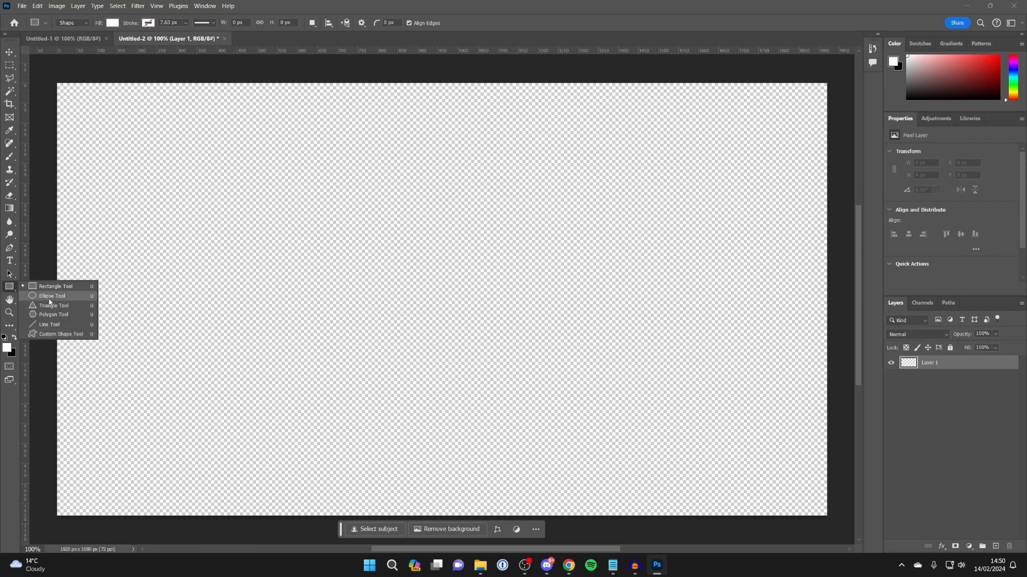
left_click(52, 295)
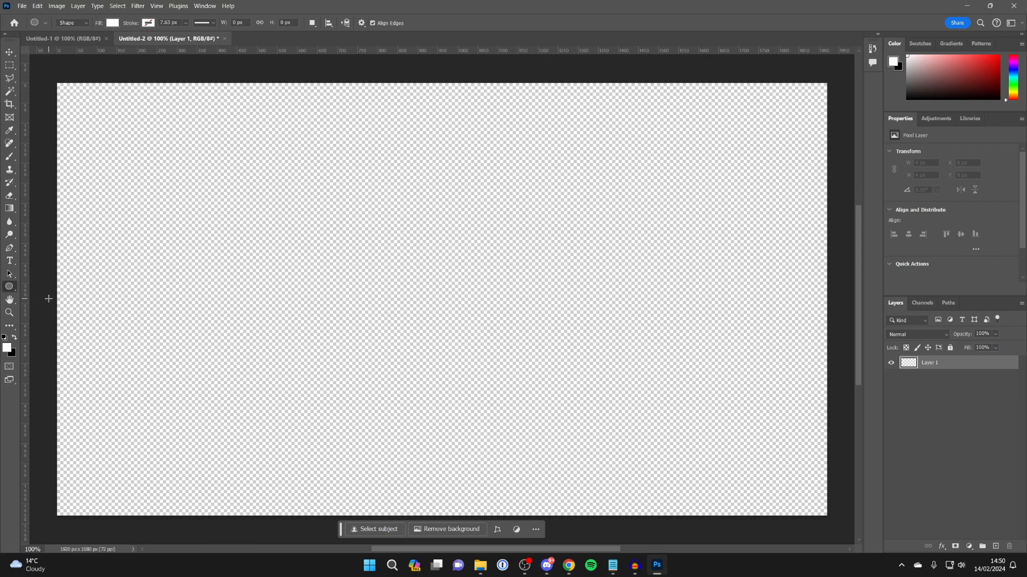
mouse_move(400, 235)
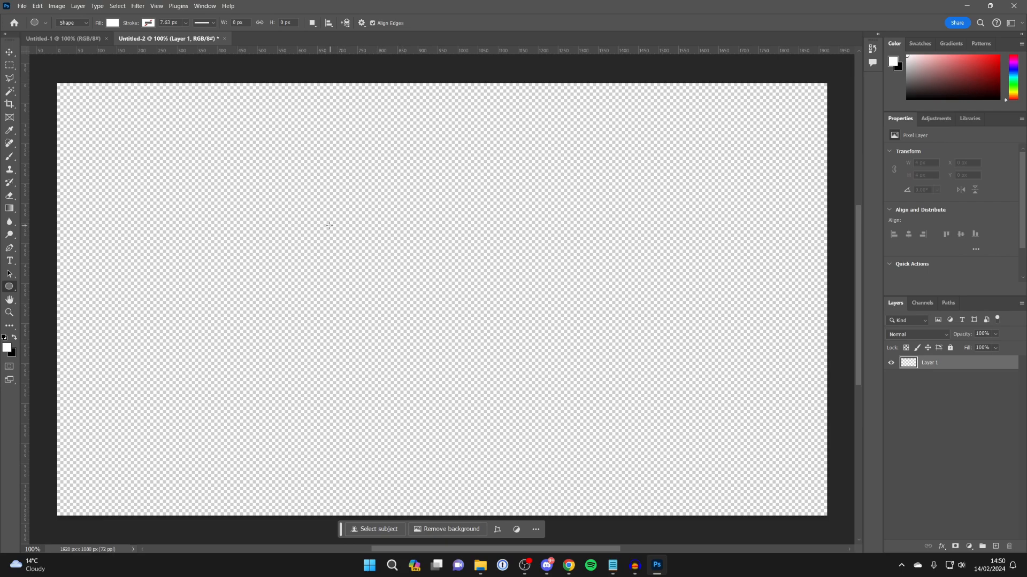
mouse_move(256, 237)
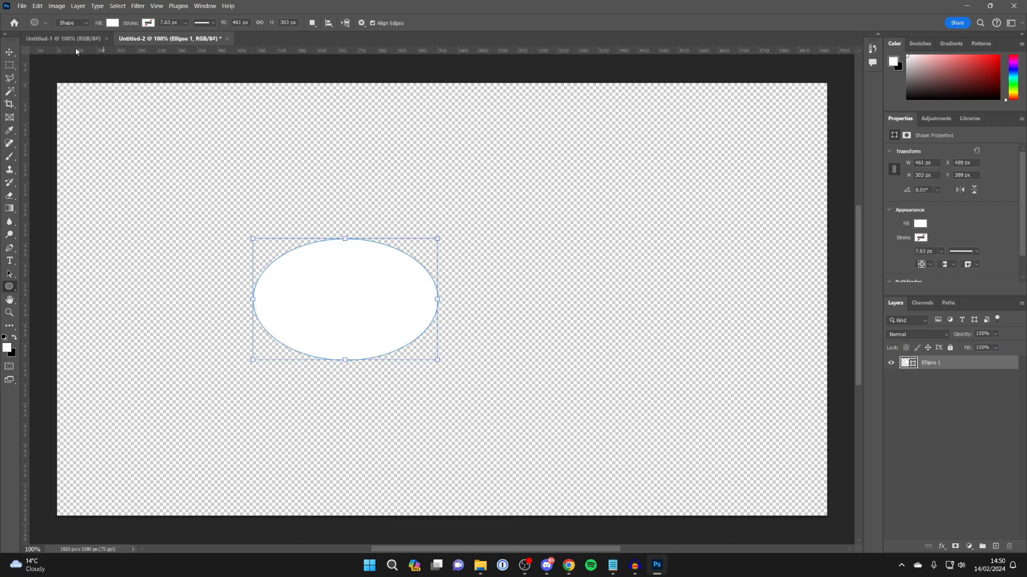
- Draw a white ellipse and commit enlarging it to the canvas centre
left_click(9, 52)
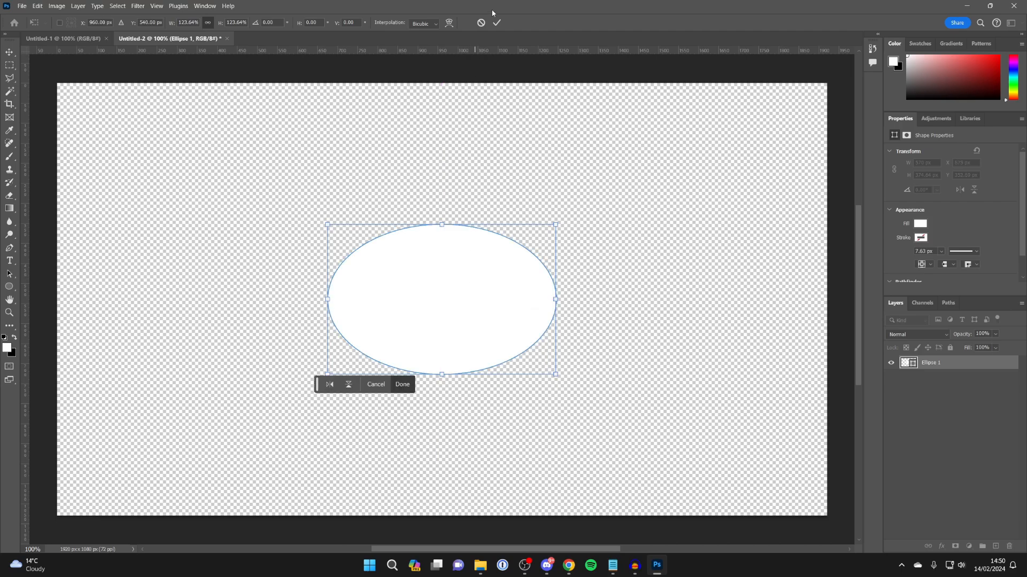
left_click(480, 565)
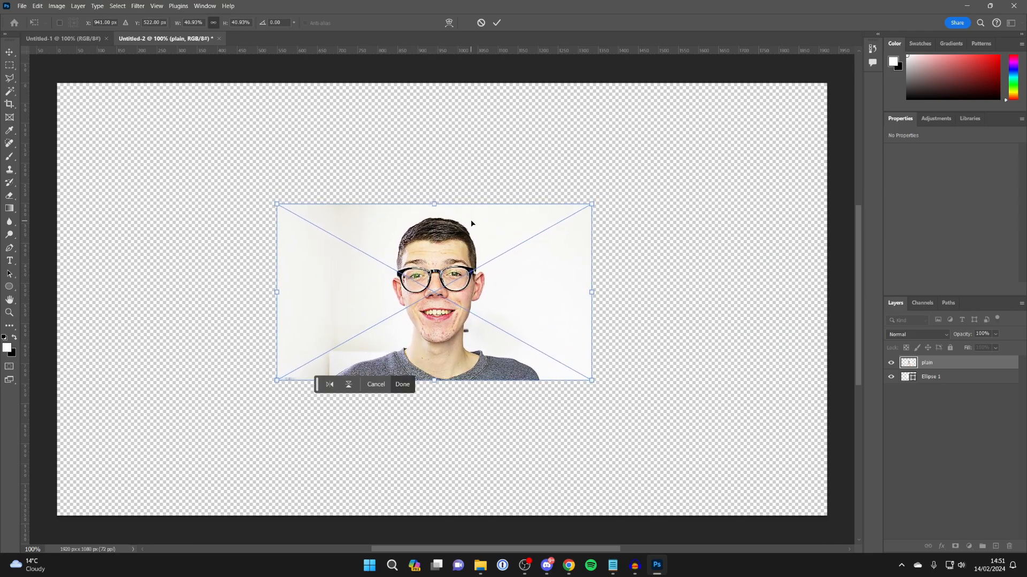
- Commit placing plain.jpg as an embedded layer over the ellipse
left_click(402, 384)
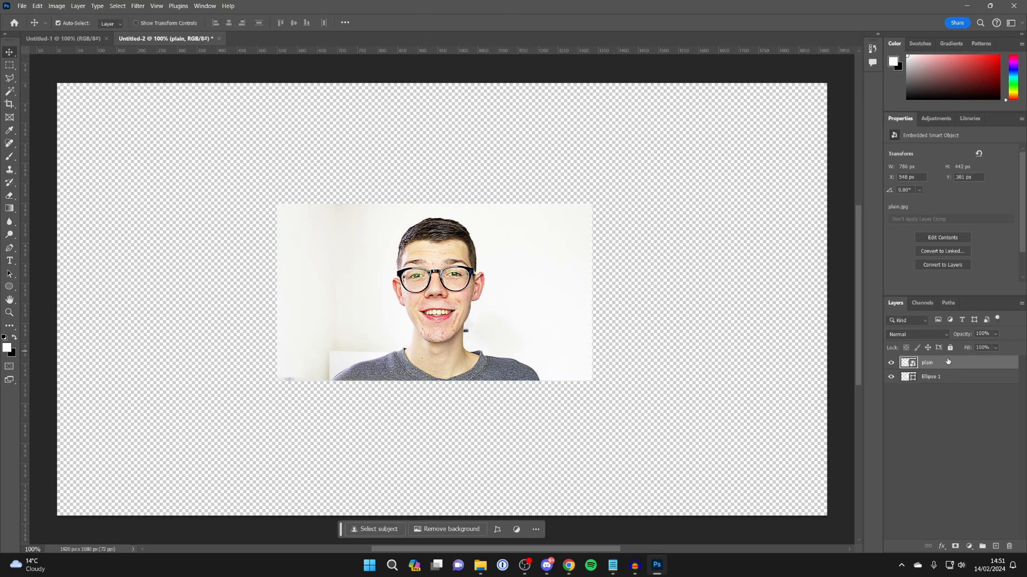
mouse_move(932, 382)
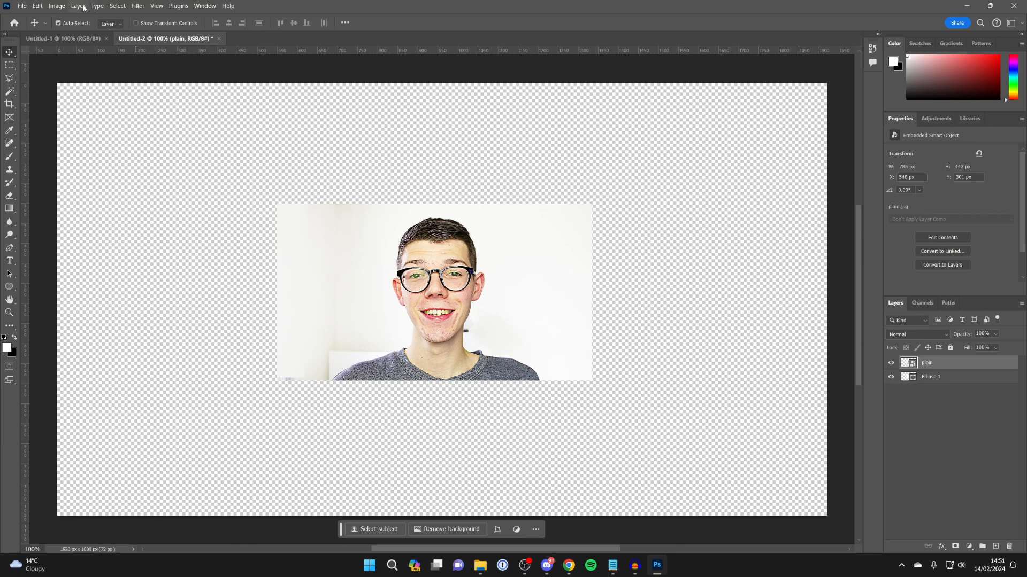
- Apply Layer > Create Clipping Mask to the portrait photo layer
left_click(77, 6)
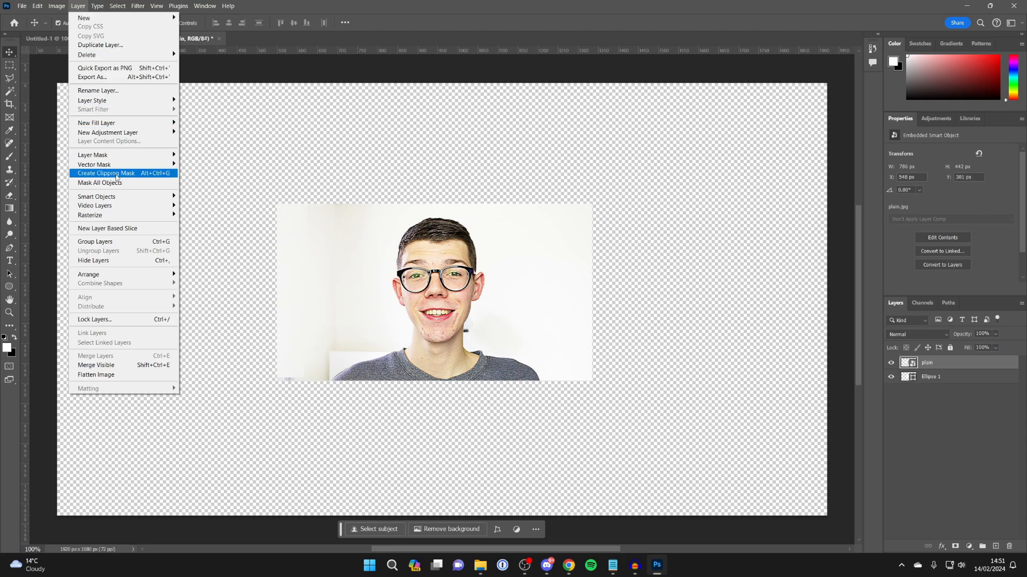
left_click(105, 173)
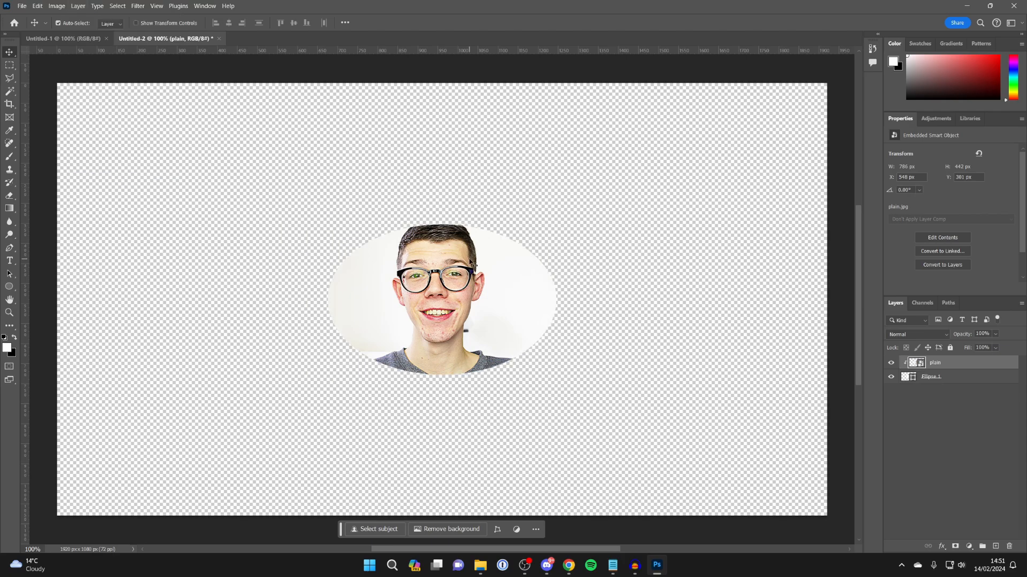
mouse_move(671, 349)
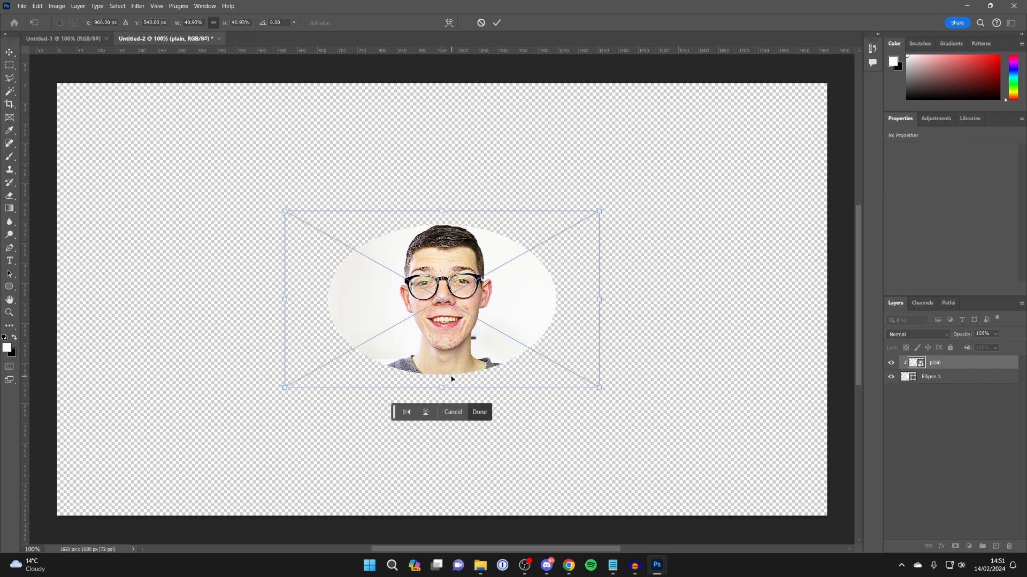
- Commit the photo's smaller, centred placement, then select Ellipse 1 along with it
left_click(479, 412)
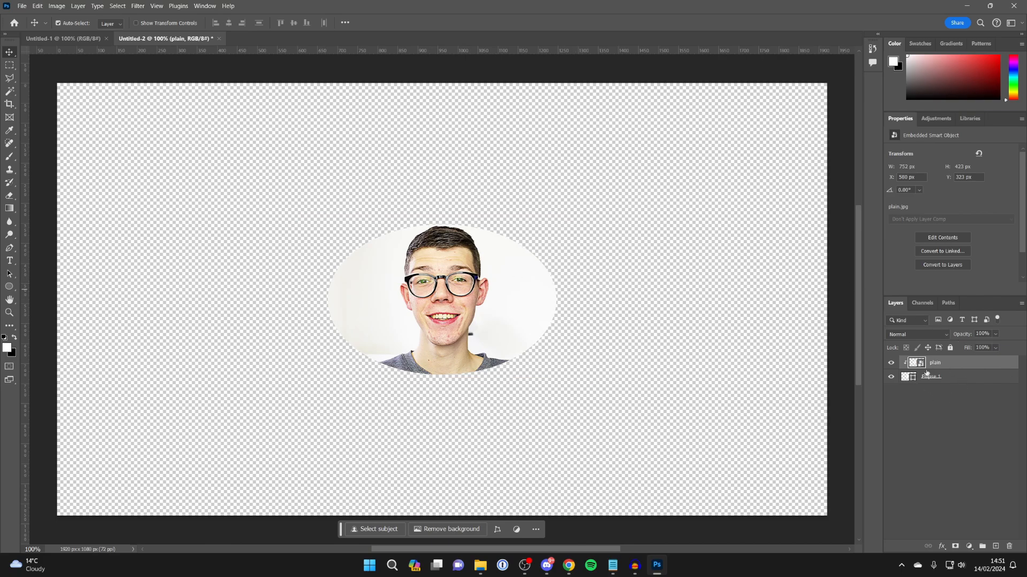
left_click(931, 376)
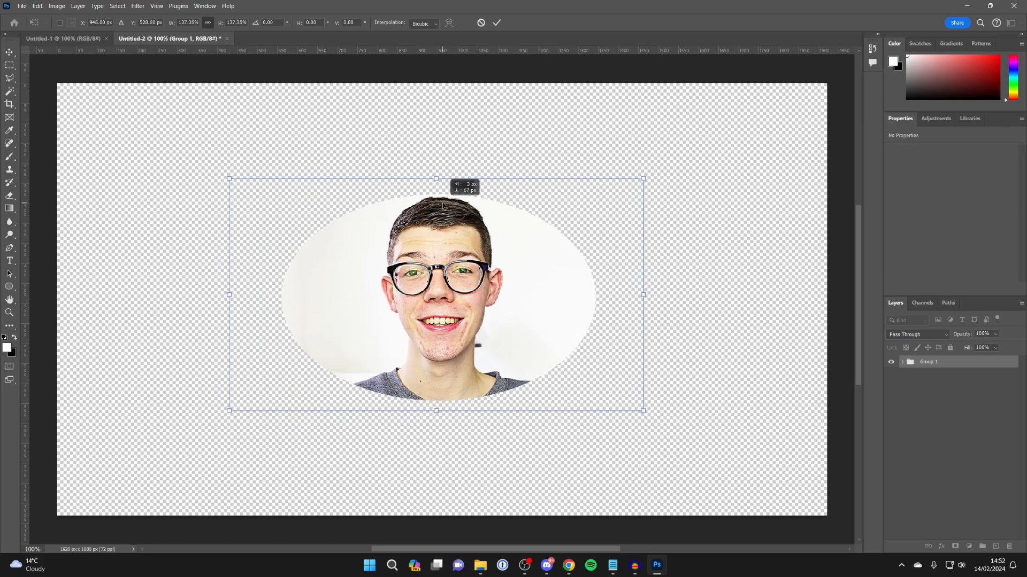
- Commit scaling up the grouped ellipse and portrait at the canvas centre
left_click(496, 23)
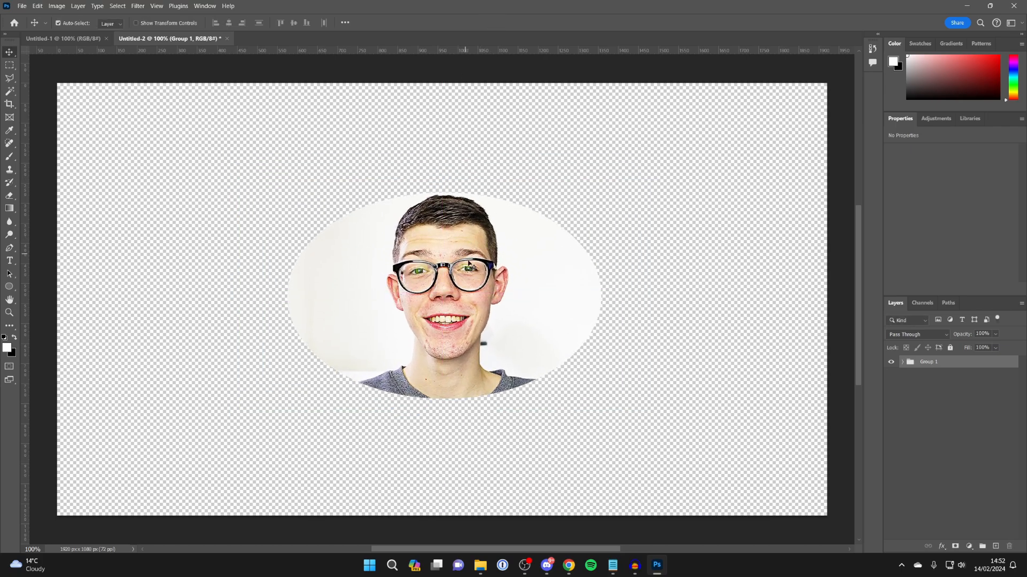